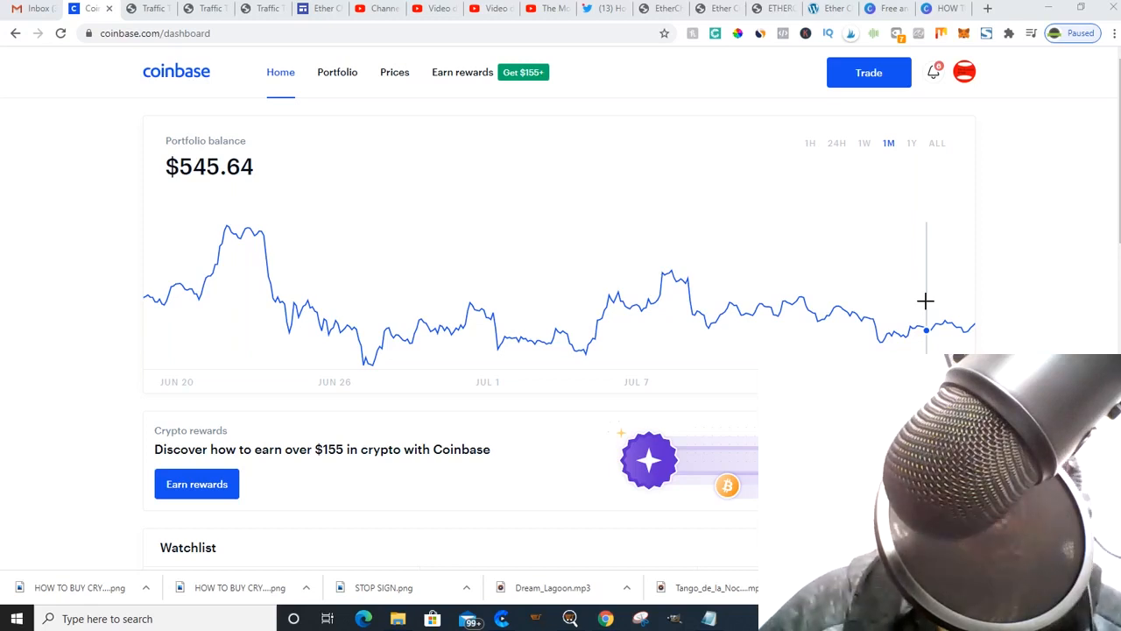
{"action": "mouse_move", "coordinate": [1047, 205]}
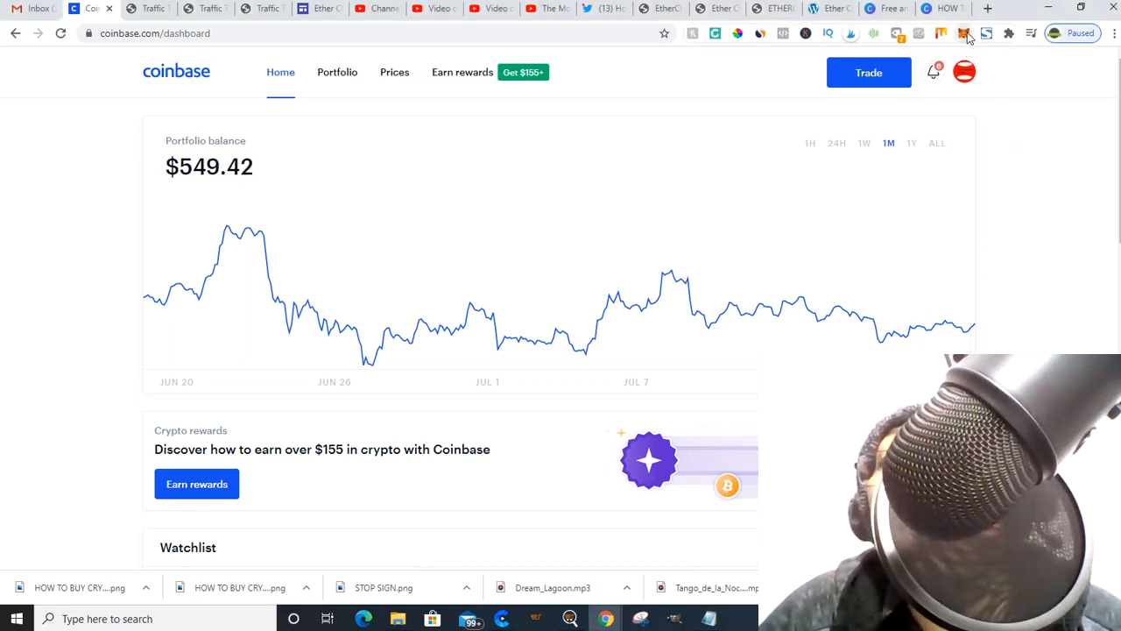
Open the MetaMask extension and copy the Account 1 wallet address.
{"action": "left_click", "coordinate": [963, 34]}
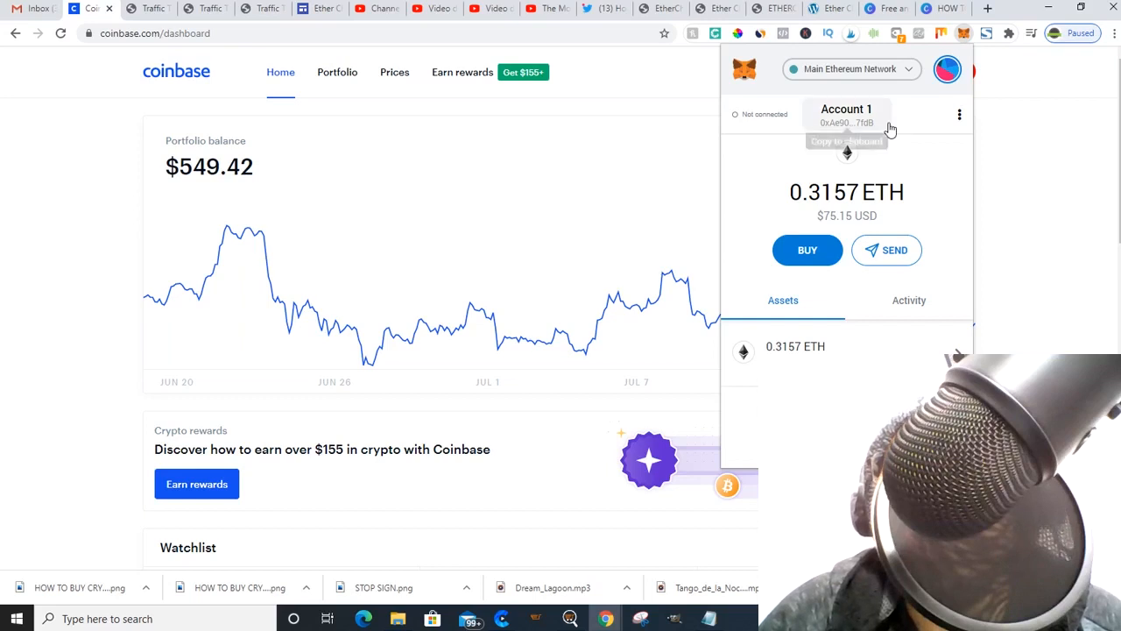
{"action": "left_click", "coordinate": [846, 121]}
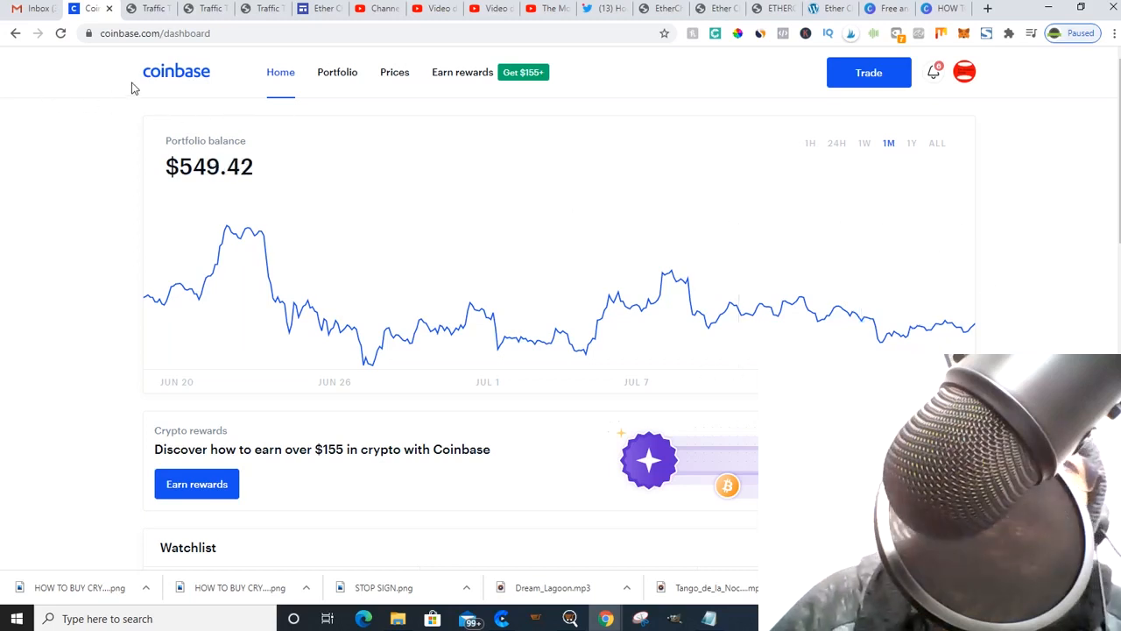
{"action": "mouse_move", "coordinate": [181, 92]}
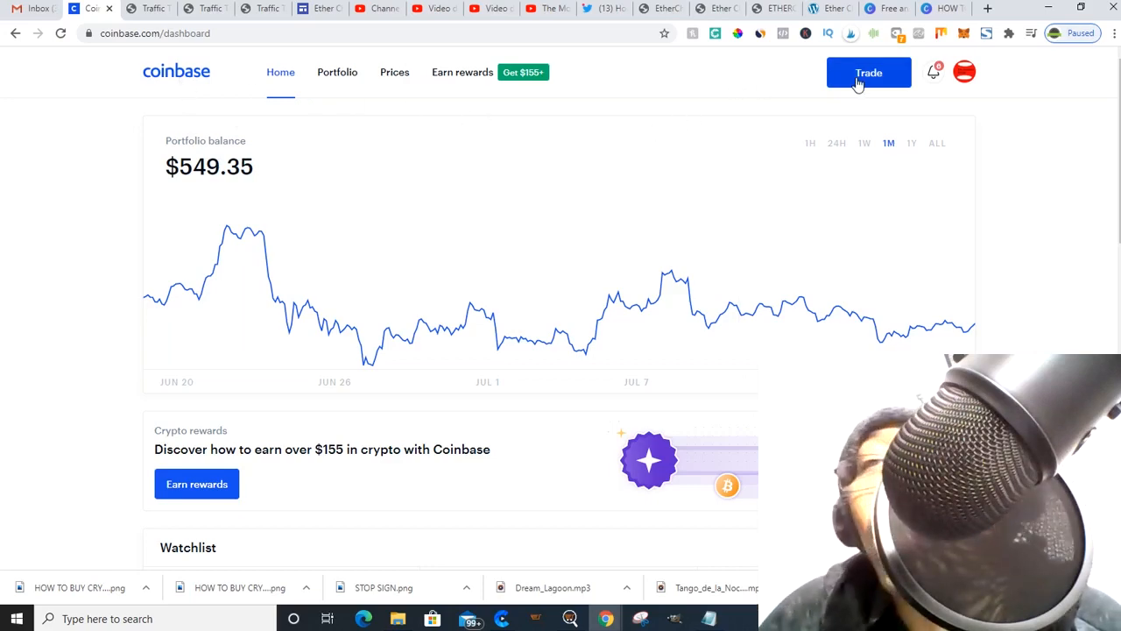
{"action": "left_click", "coordinate": [868, 72]}
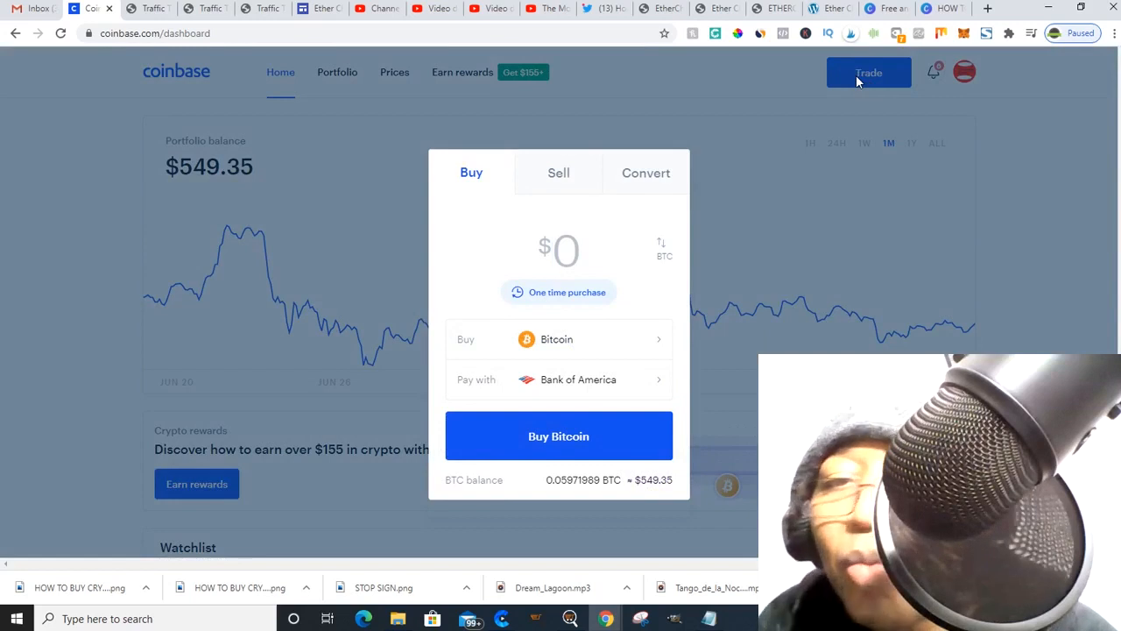
{"action": "mouse_move", "coordinate": [475, 175]}
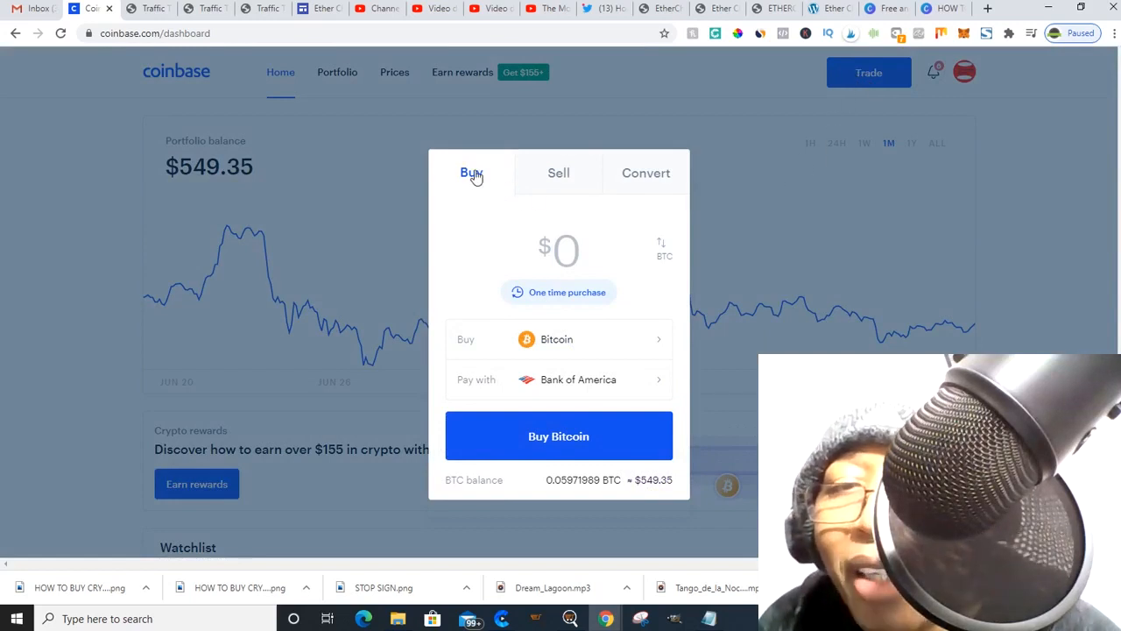
{"action": "mouse_move", "coordinate": [622, 346]}
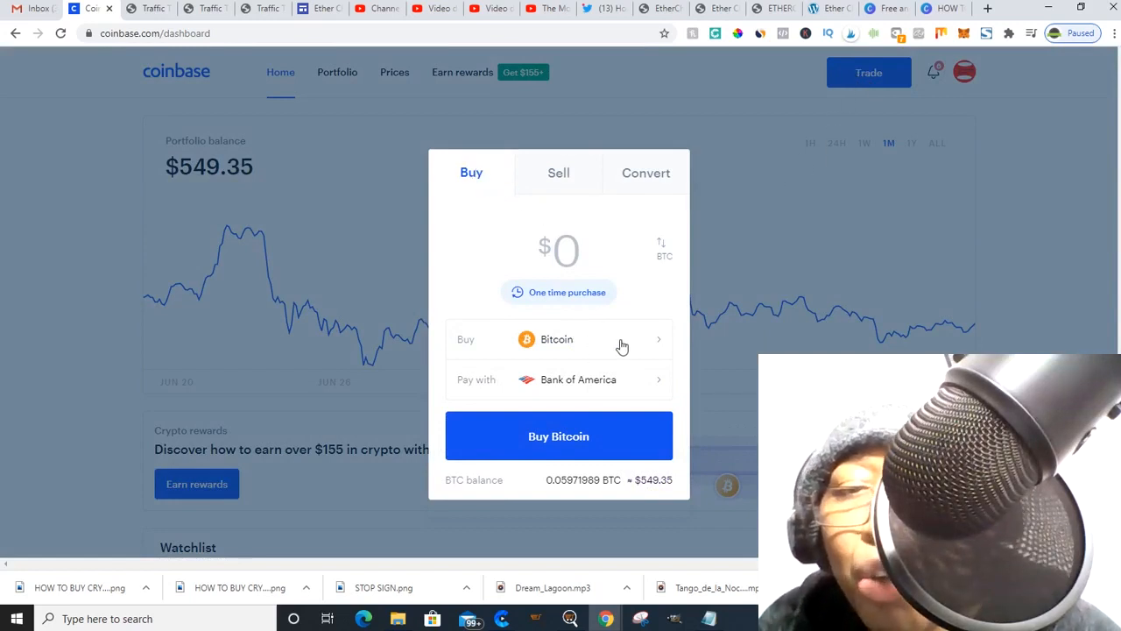
{"action": "left_click", "coordinate": [557, 339]}
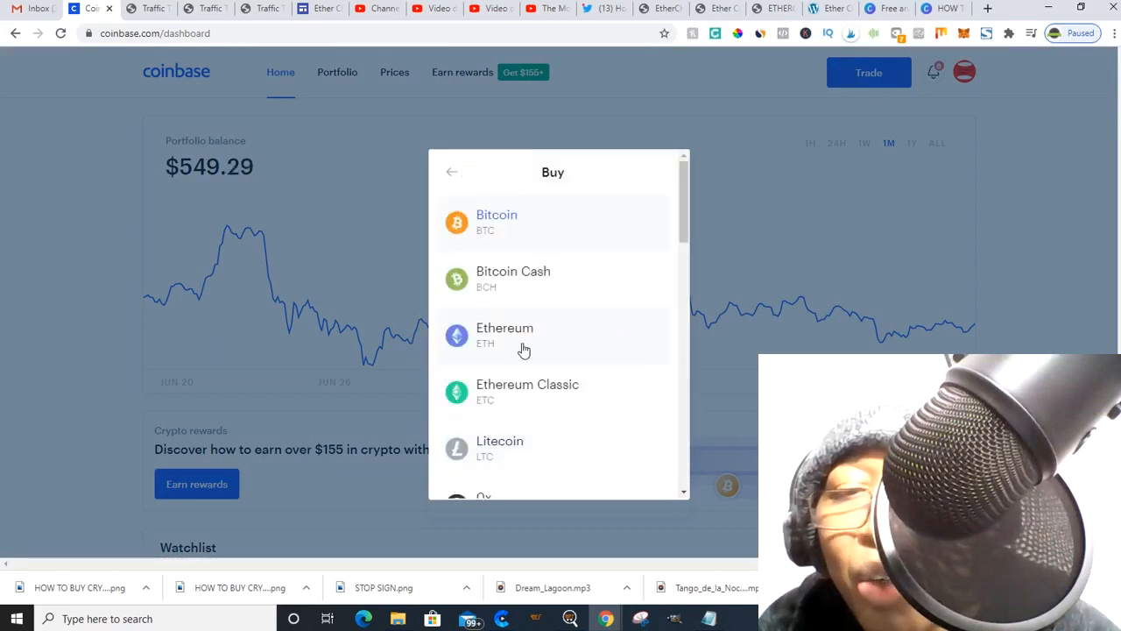
{"action": "left_click", "coordinate": [505, 336]}
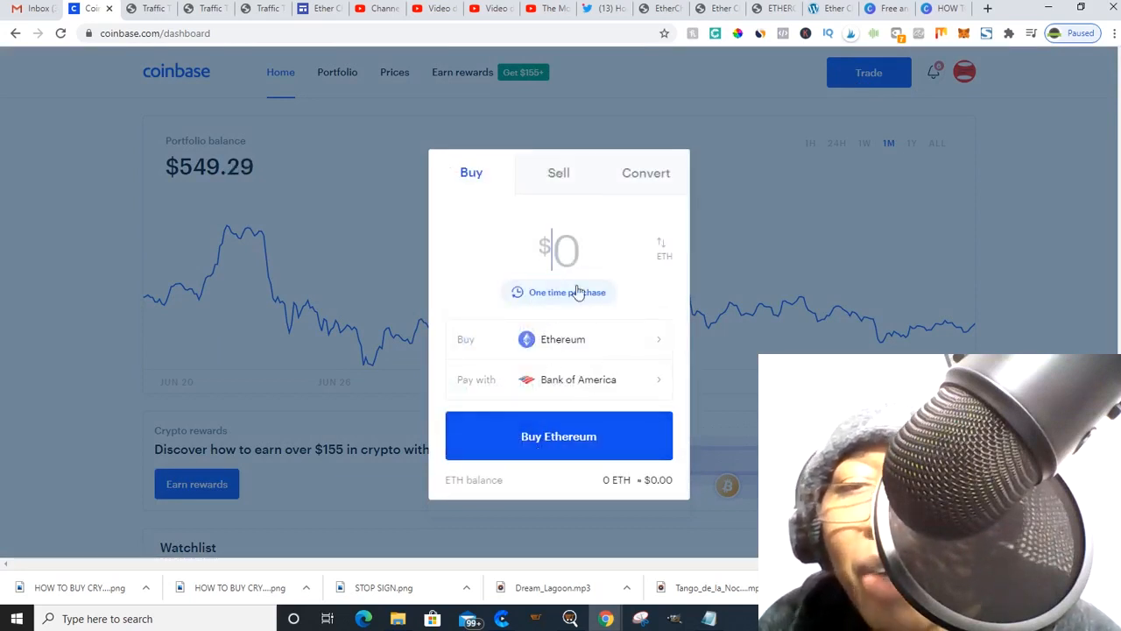
{"action": "left_click", "coordinate": [661, 246]}
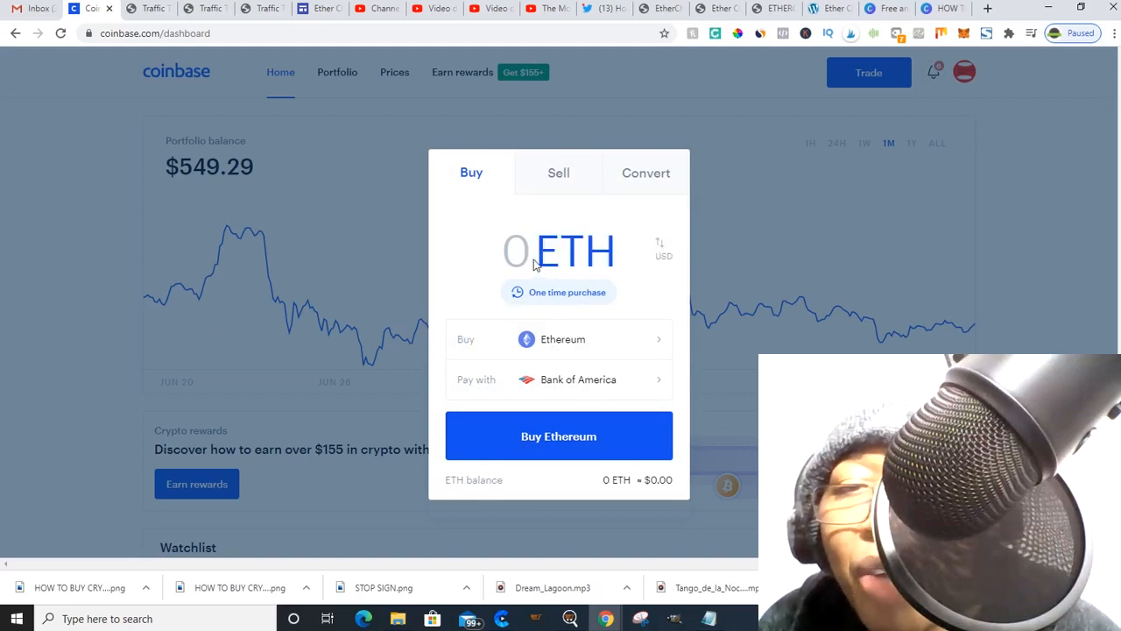
{"action": "type", "text": "10"}
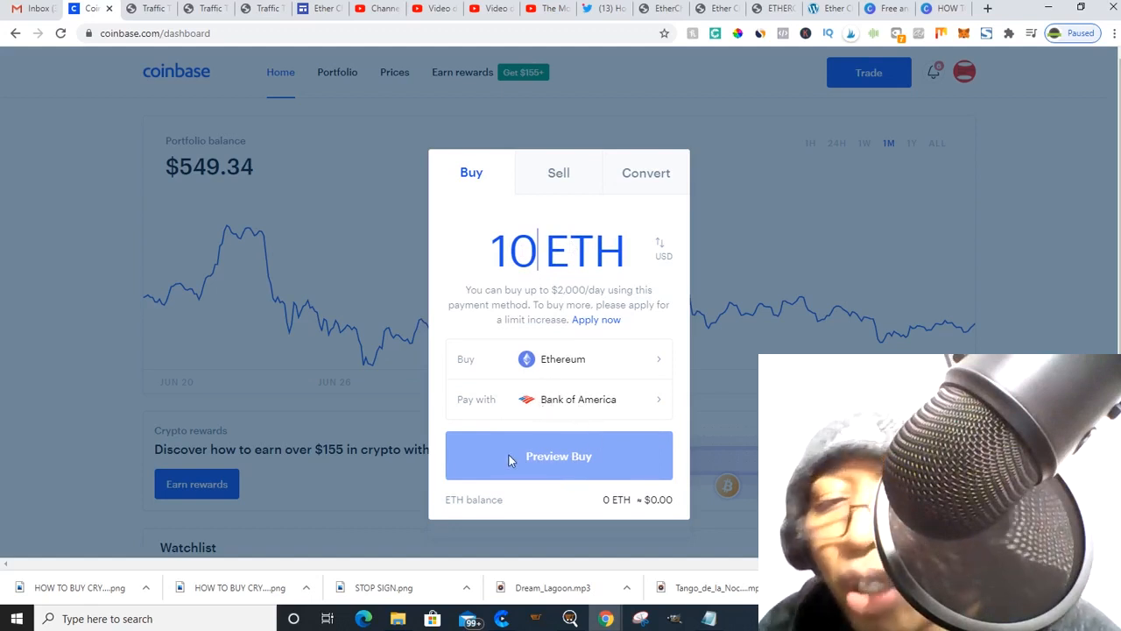
{"action": "mouse_move", "coordinate": [700, 271]}
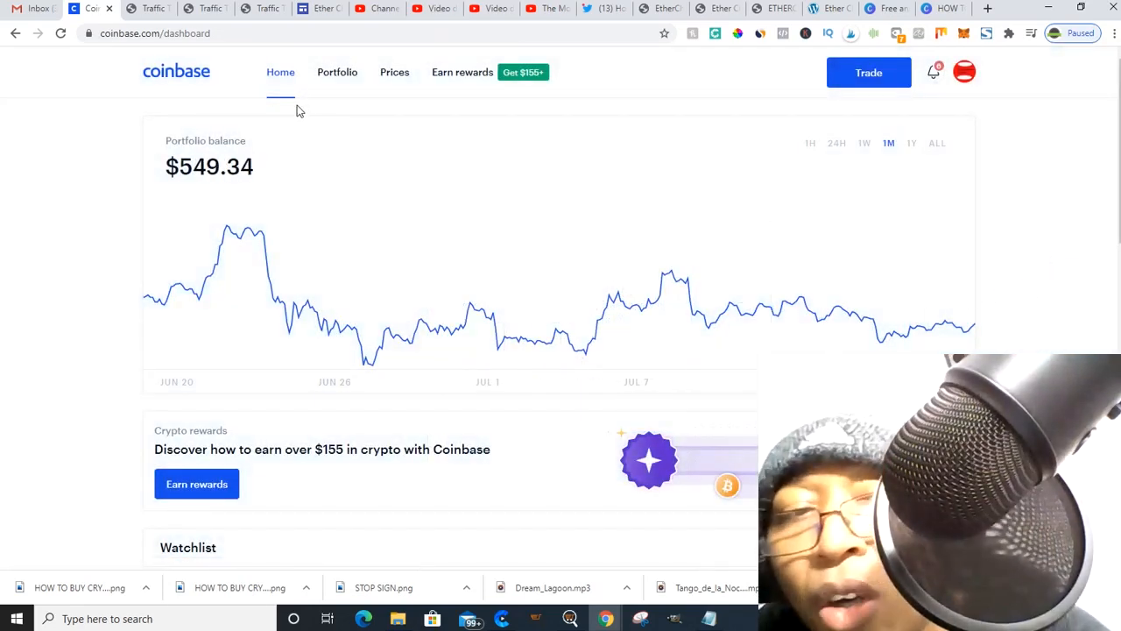
From Portfolio, scroll the Your assets list and open the Ethereum wallet page.
{"action": "left_click", "coordinate": [338, 72]}
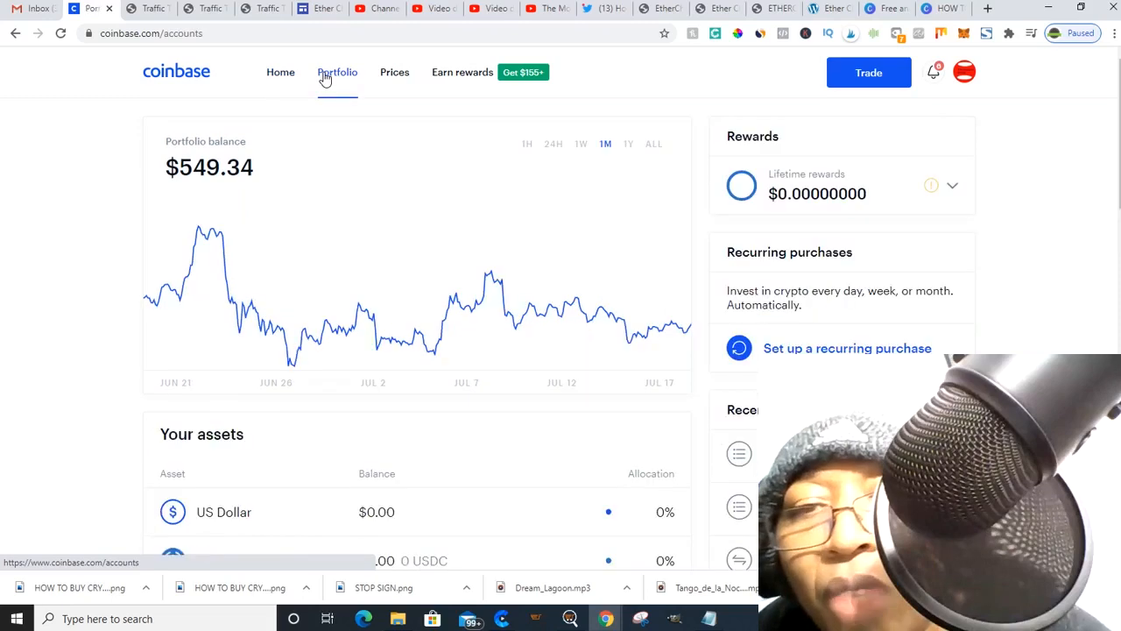
{"action": "mouse_move", "coordinate": [504, 239]}
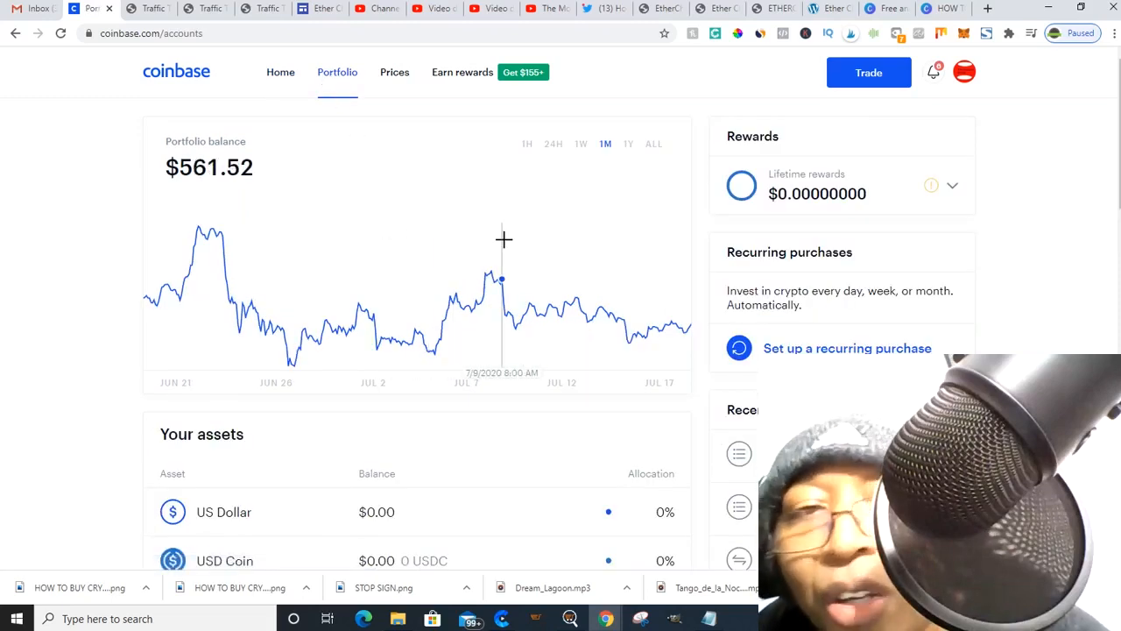
{"action": "scroll", "scroll_direction": "down", "scroll_amount": 3}
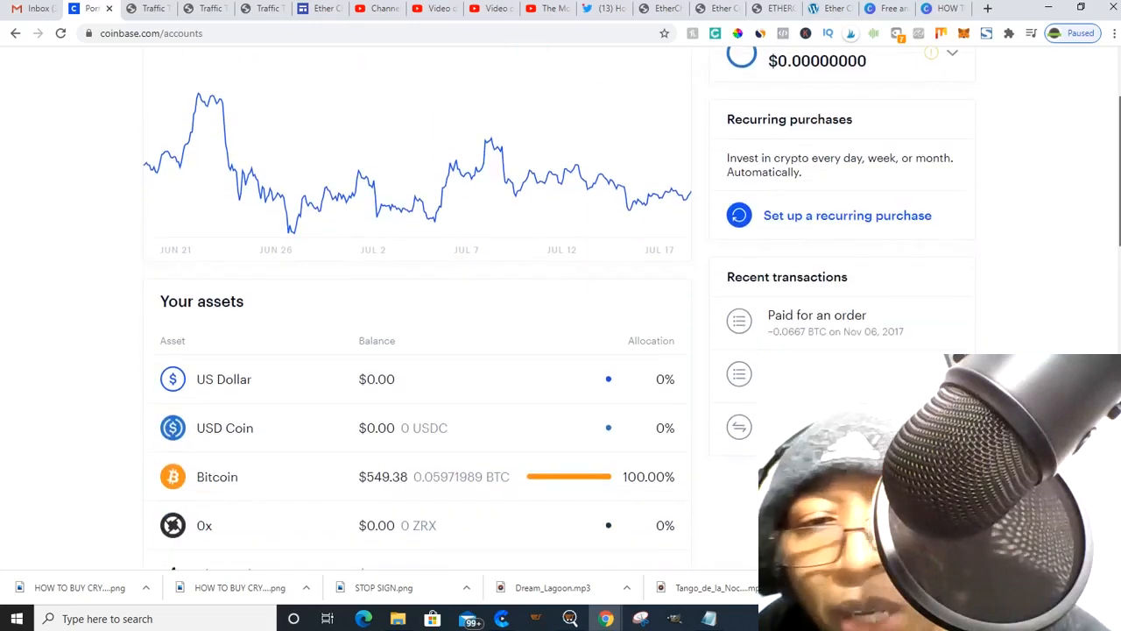
{"action": "scroll", "scroll_direction": "down", "scroll_amount": 3}
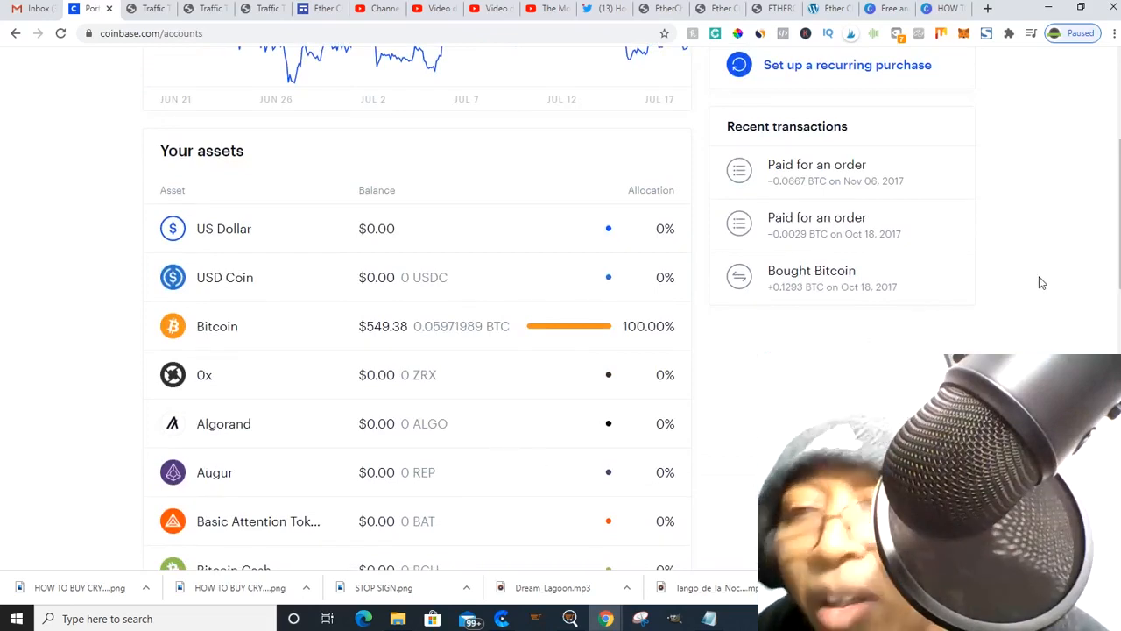
{"action": "scroll", "scroll_direction": "down", "scroll_amount": 3}
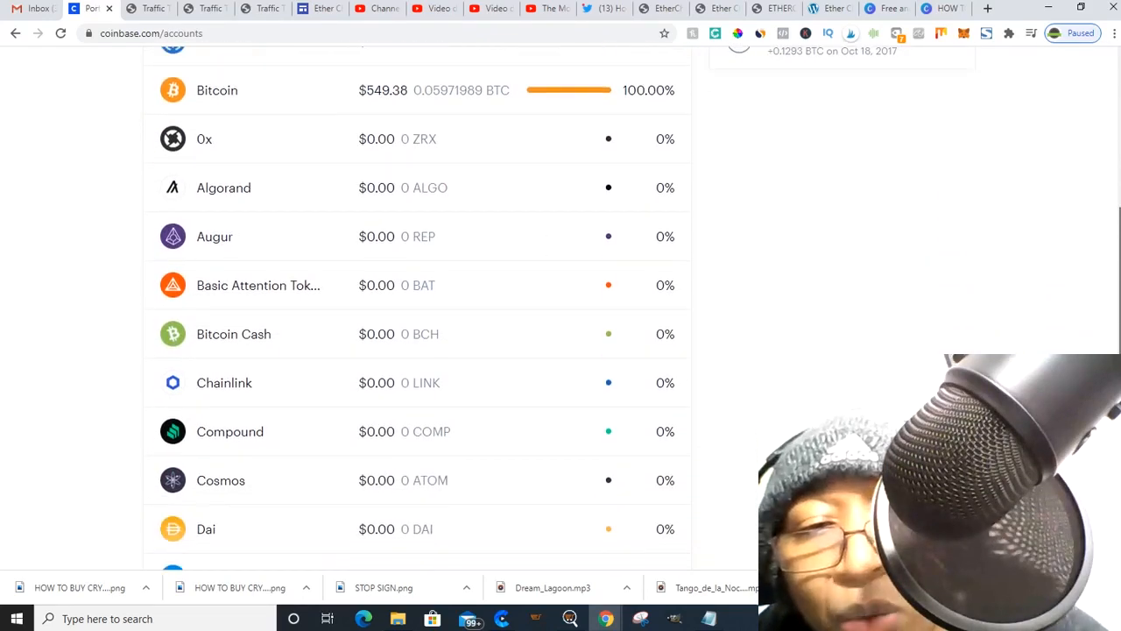
{"action": "scroll", "scroll_direction": "down", "scroll_amount": 3}
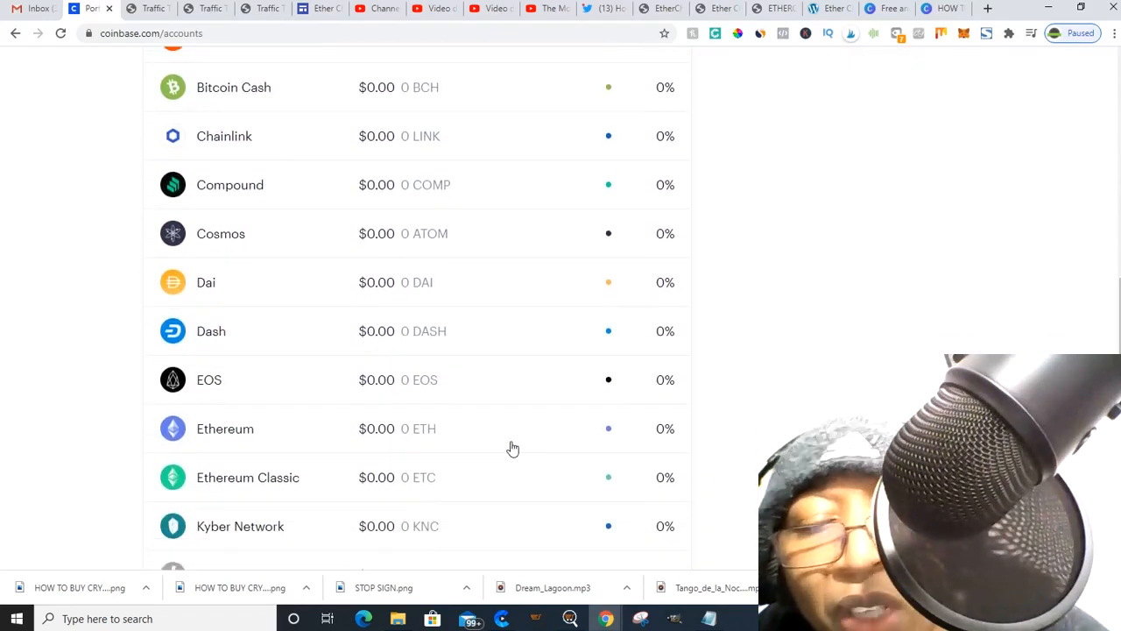
{"action": "left_click", "coordinate": [225, 428]}
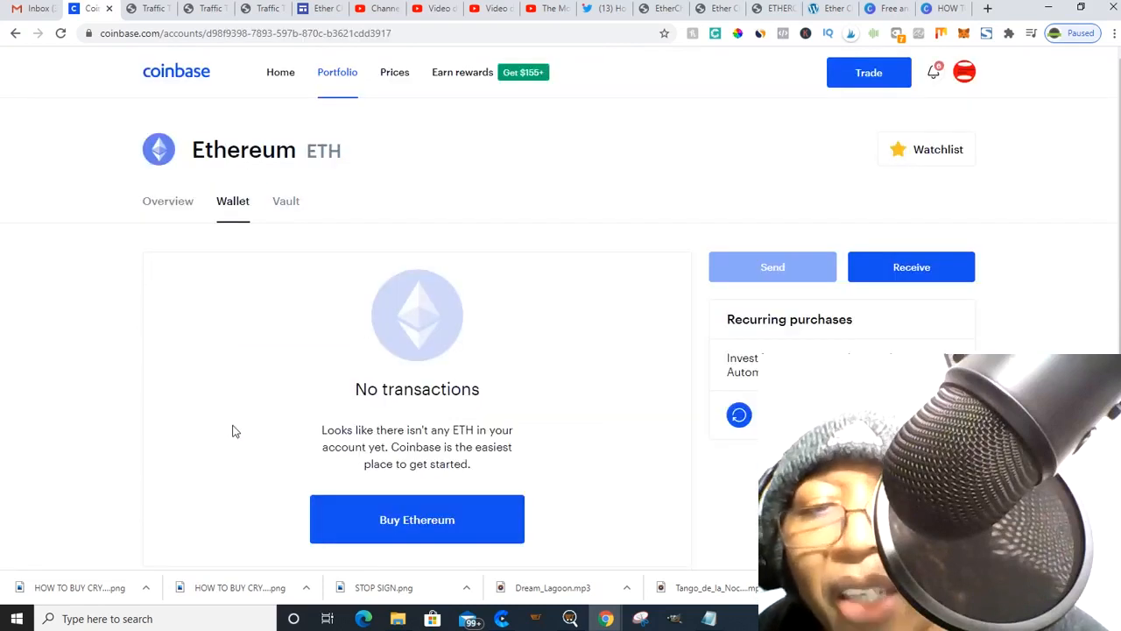
{"action": "mouse_move", "coordinate": [170, 230]}
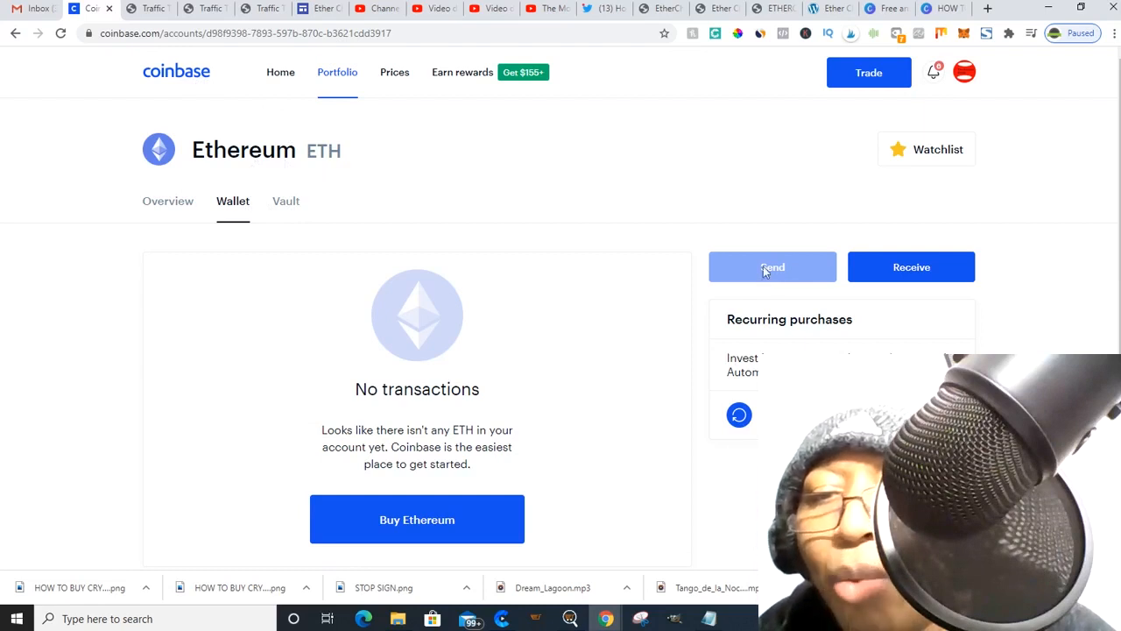
{"action": "mouse_move", "coordinate": [569, 257]}
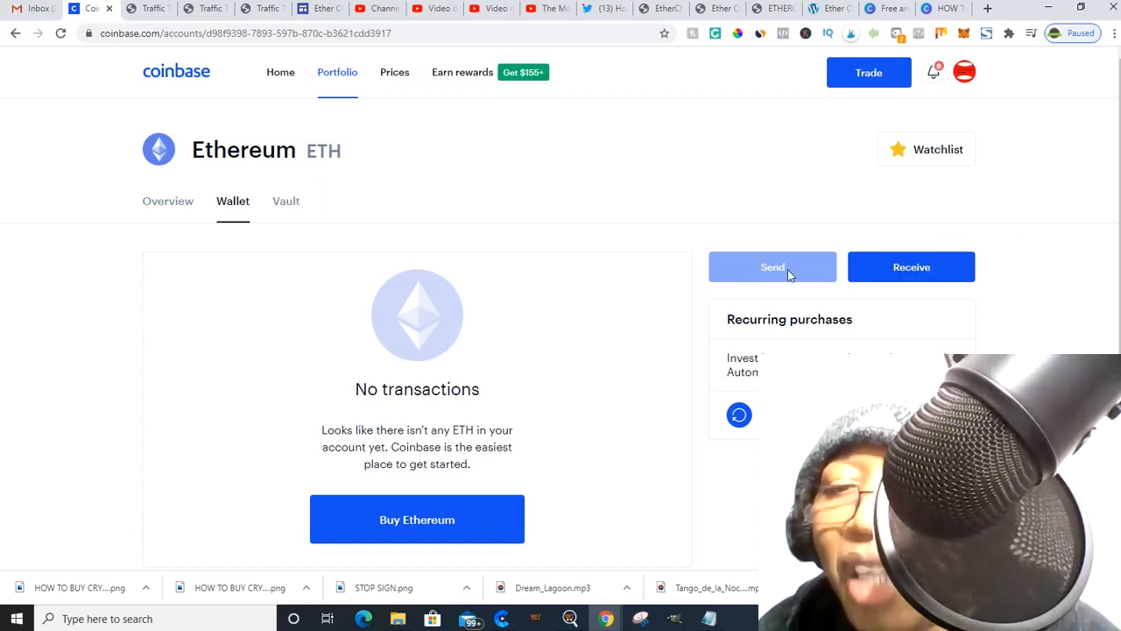
{"action": "mouse_move", "coordinate": [1041, 185]}
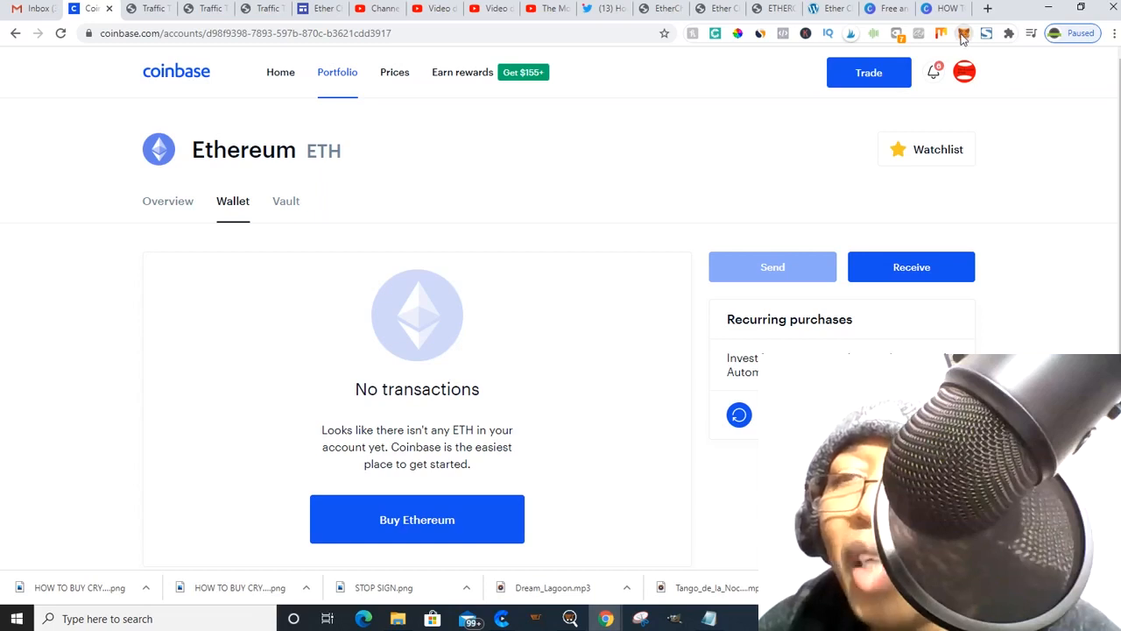
{"action": "left_click", "coordinate": [962, 33]}
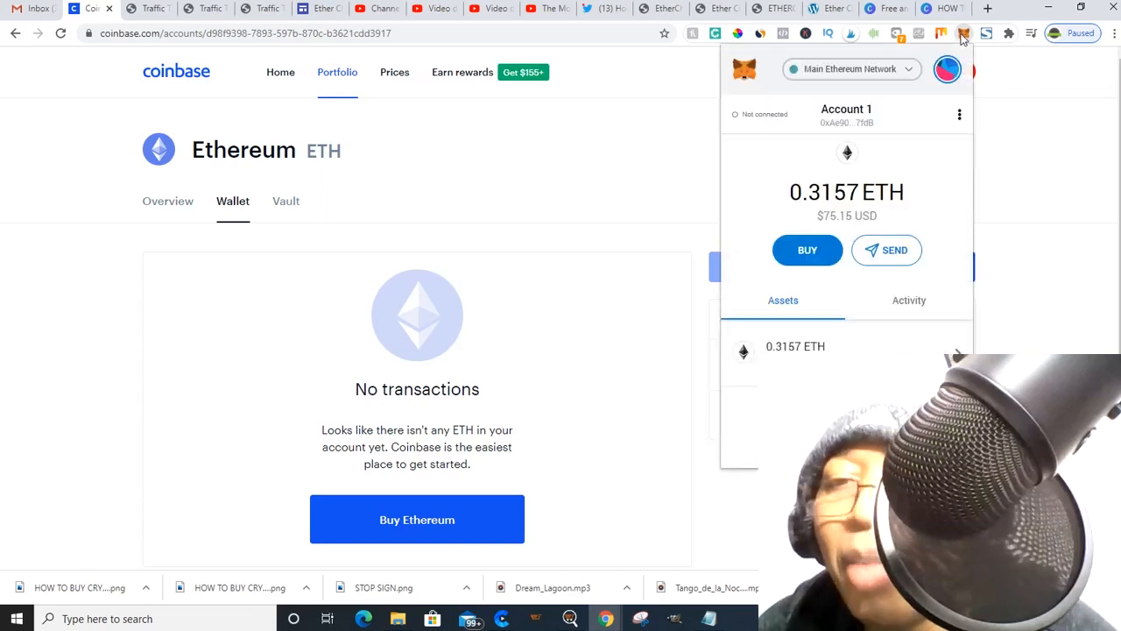
{"action": "mouse_move", "coordinate": [846, 122]}
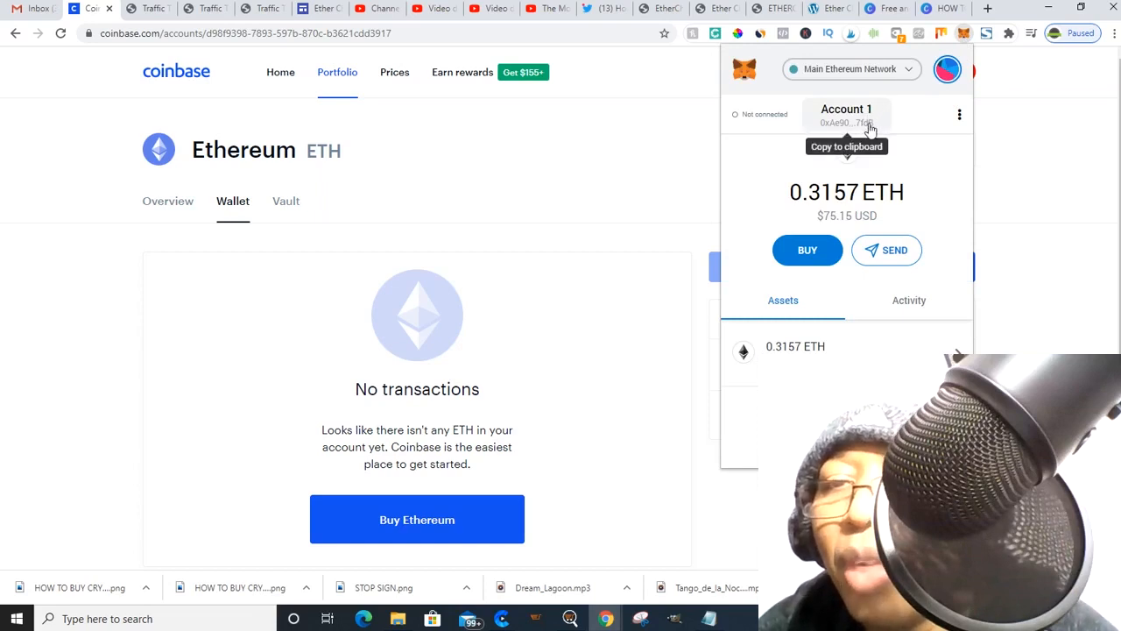
{"action": "left_click", "coordinate": [846, 123]}
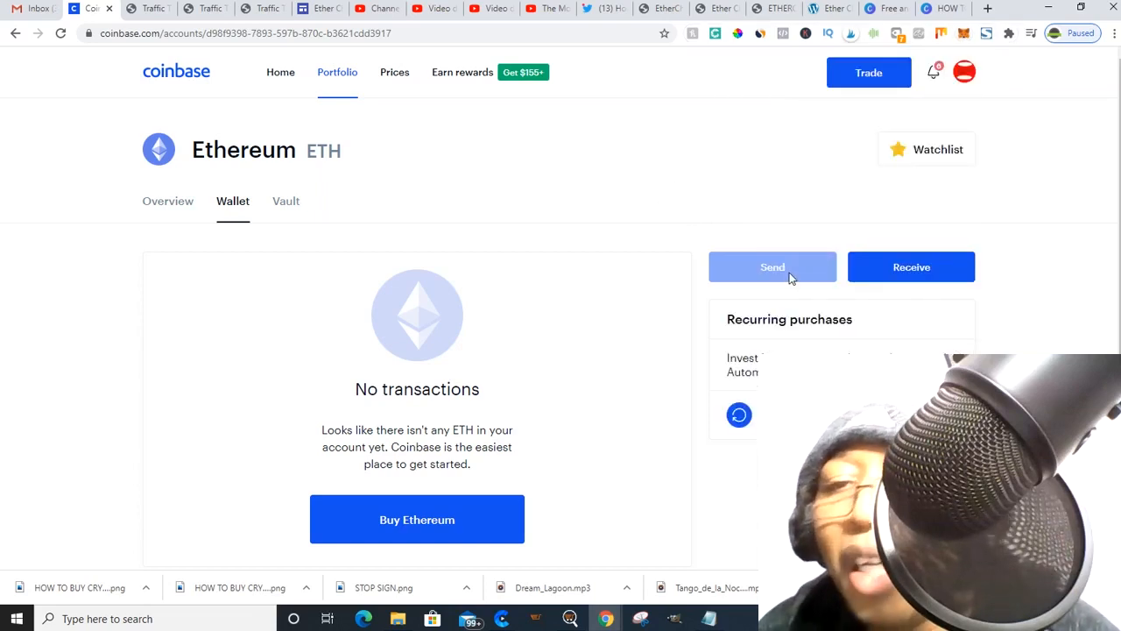
{"action": "mouse_move", "coordinate": [1043, 222]}
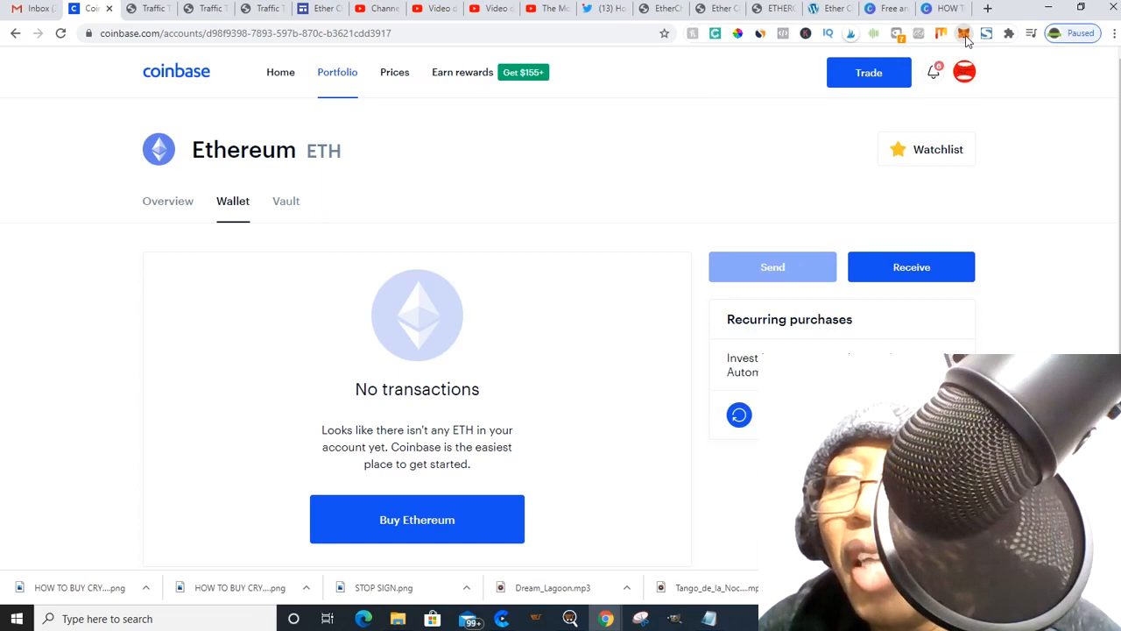
{"action": "left_click", "coordinate": [963, 33]}
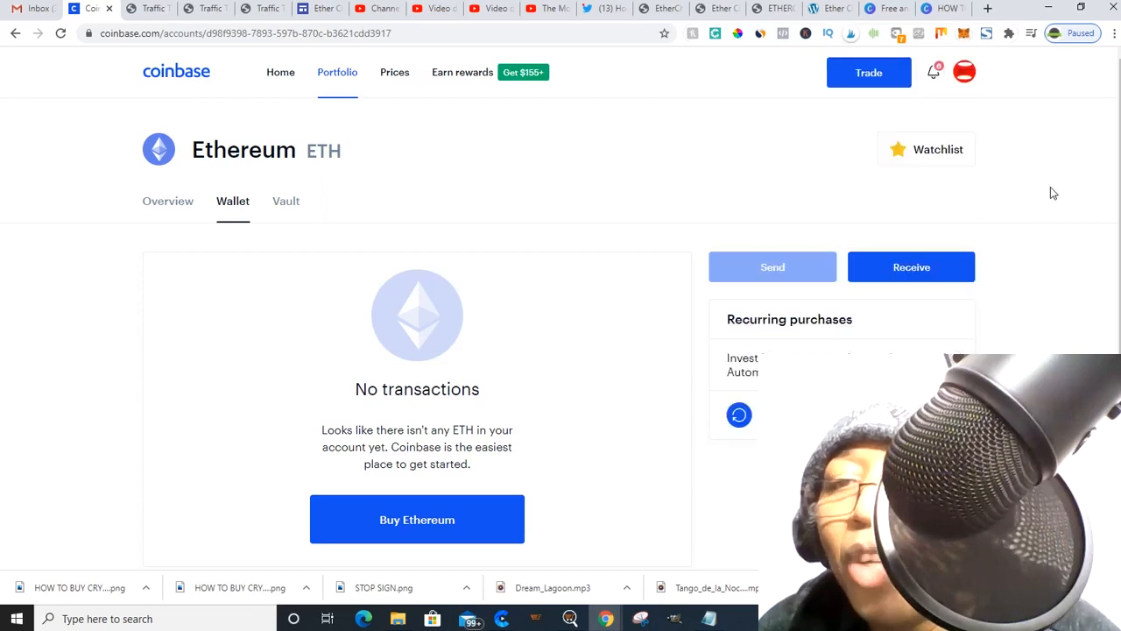
{"action": "mouse_move", "coordinate": [1025, 196]}
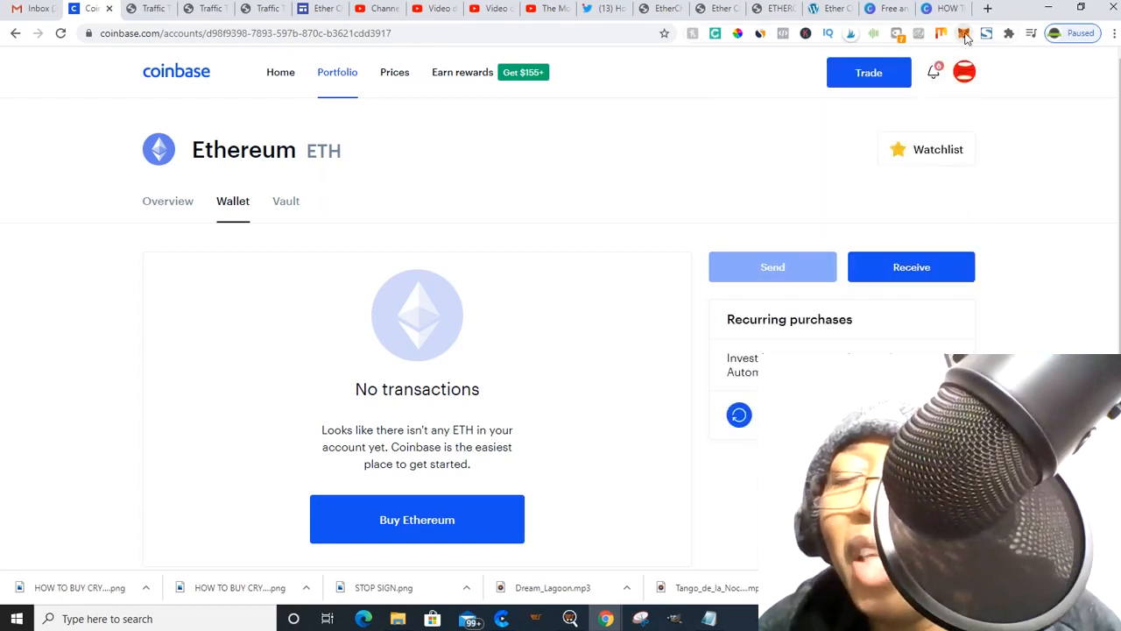
{"action": "left_click", "coordinate": [964, 33]}
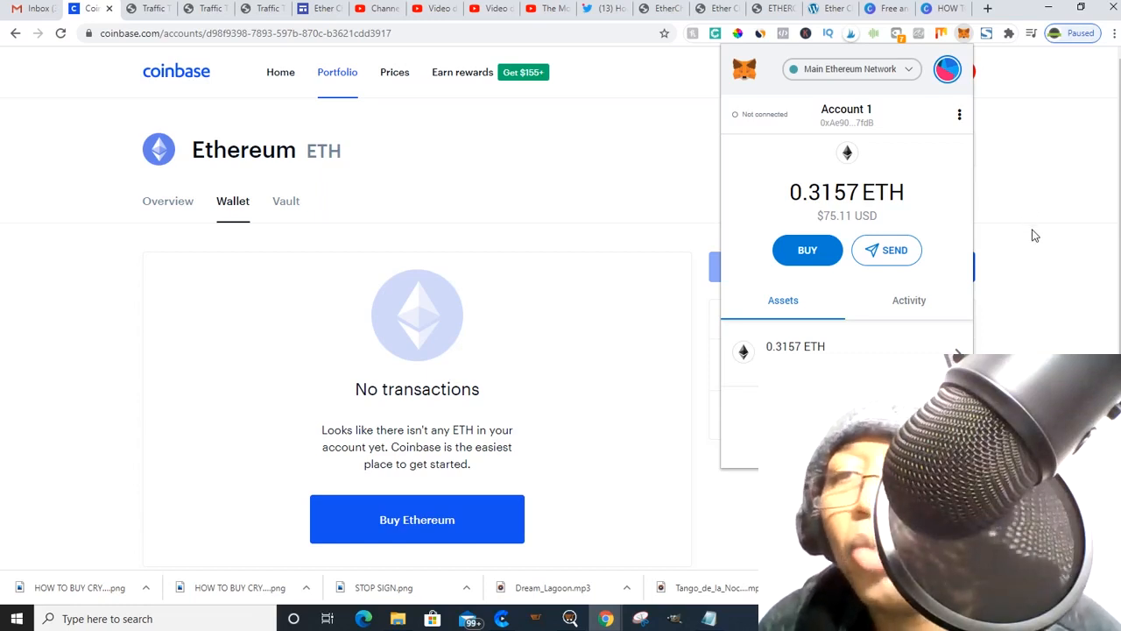
{"action": "mouse_move", "coordinate": [1031, 218]}
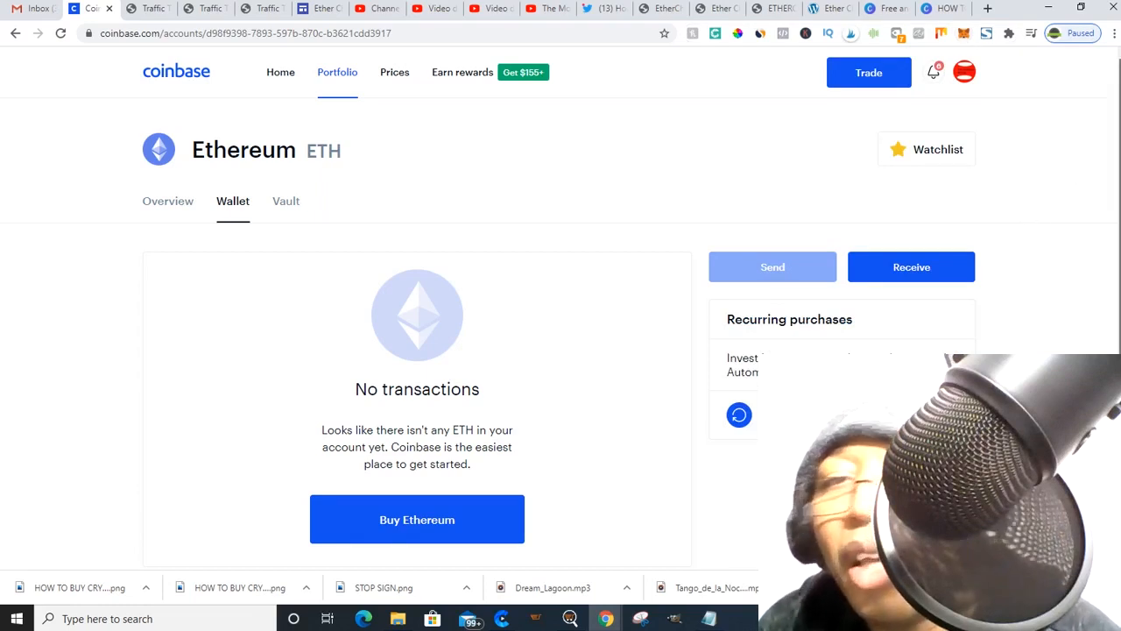
{"action": "mouse_move", "coordinate": [281, 72]}
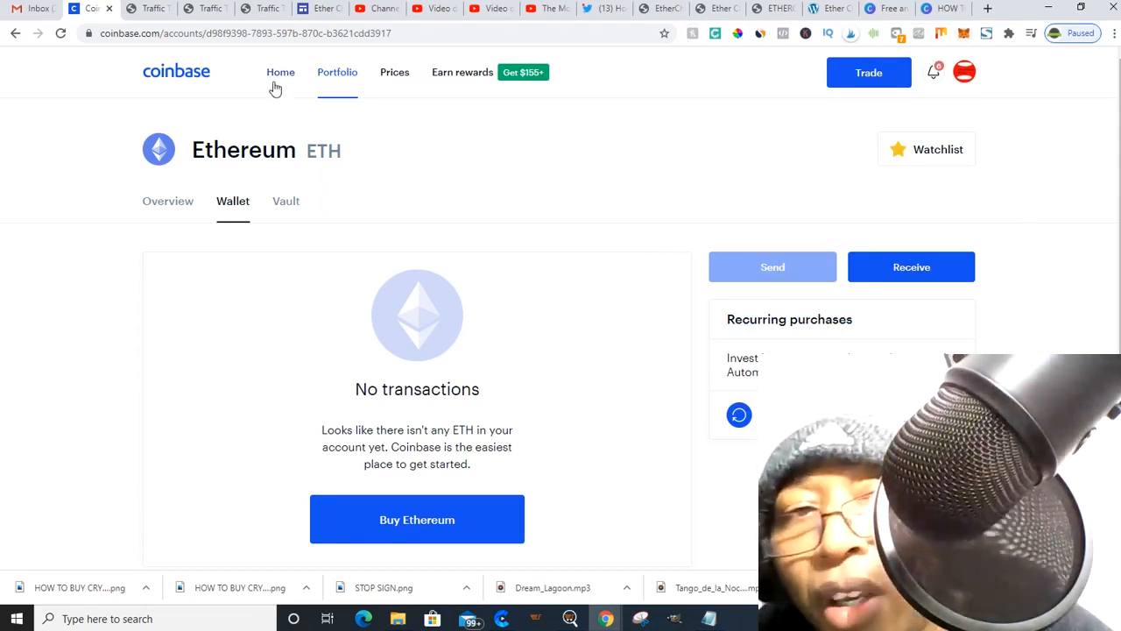
Return to the Home dashboard, browse down to the invite-a-friend section and back up.
{"action": "left_click", "coordinate": [281, 72]}
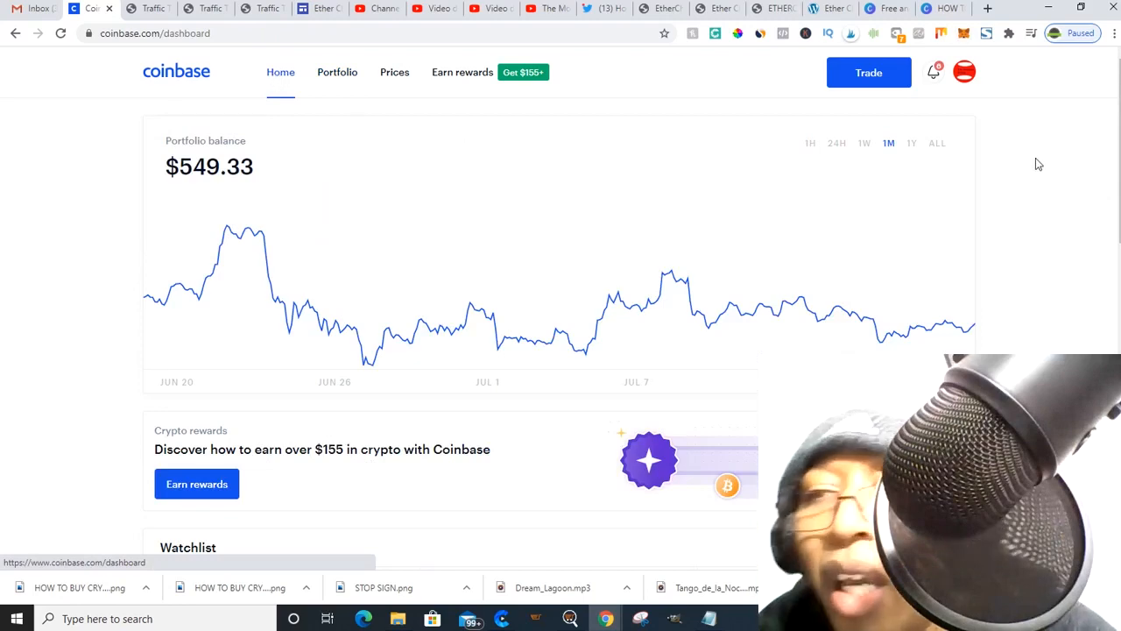
{"action": "scroll", "scroll_direction": "down", "scroll_amount": 3}
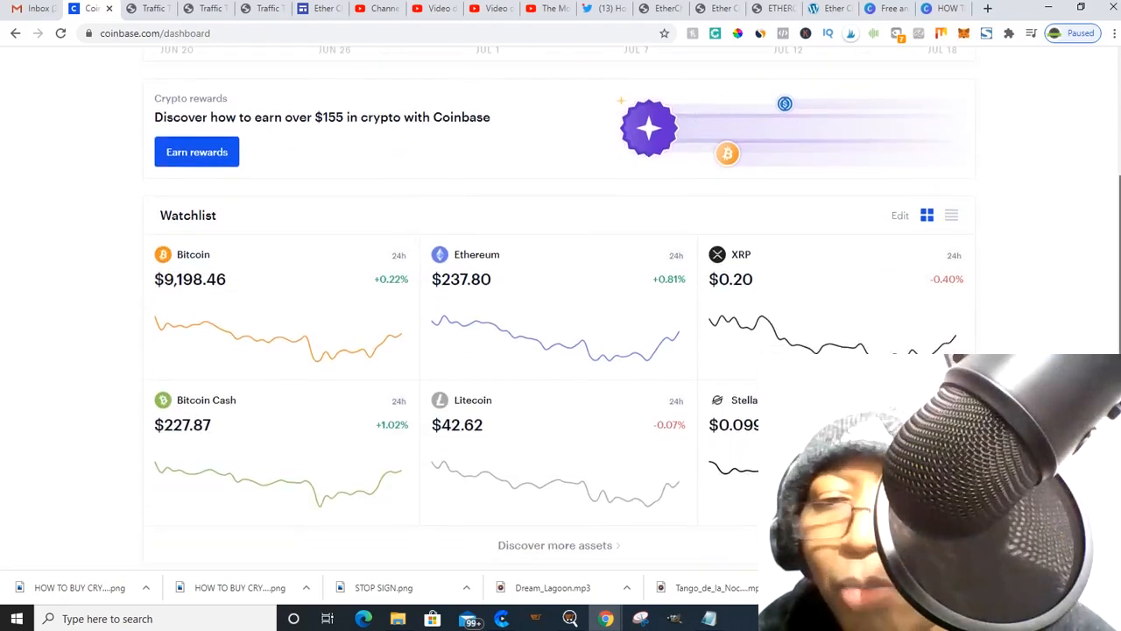
{"action": "scroll", "scroll_direction": "down", "scroll_amount": 3}
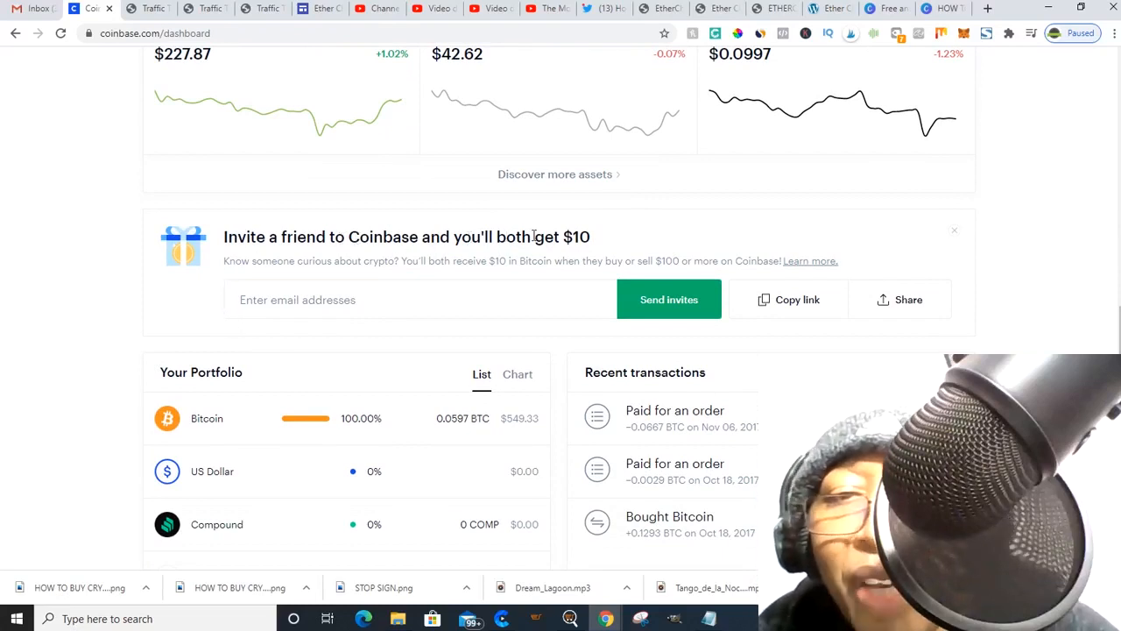
{"action": "mouse_move", "coordinate": [391, 333]}
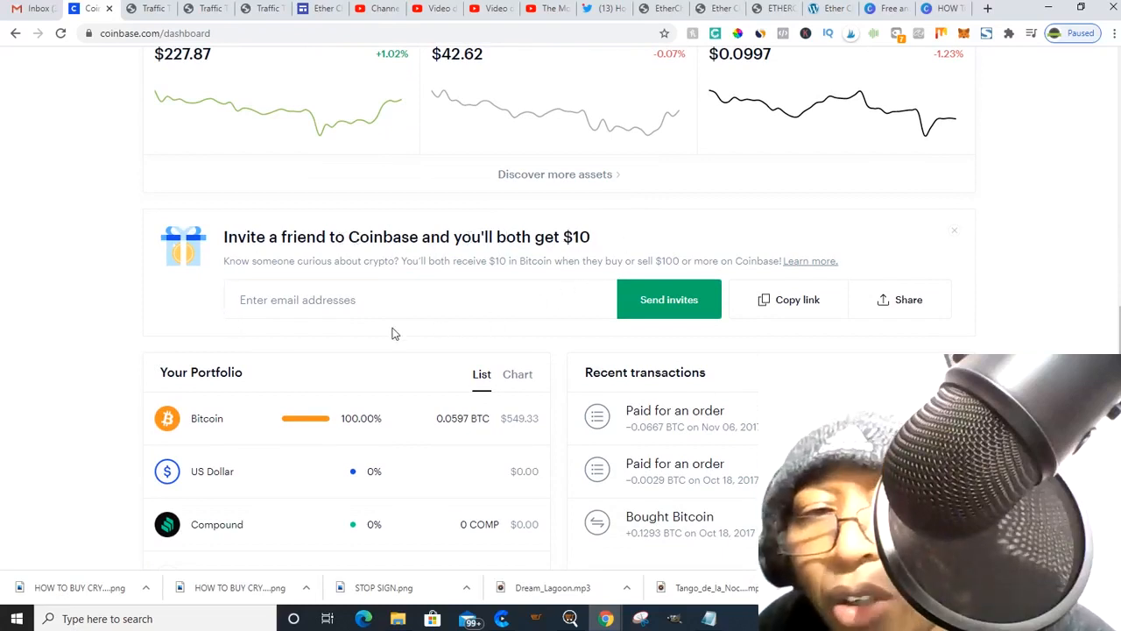
{"action": "left_click", "coordinate": [389, 299]}
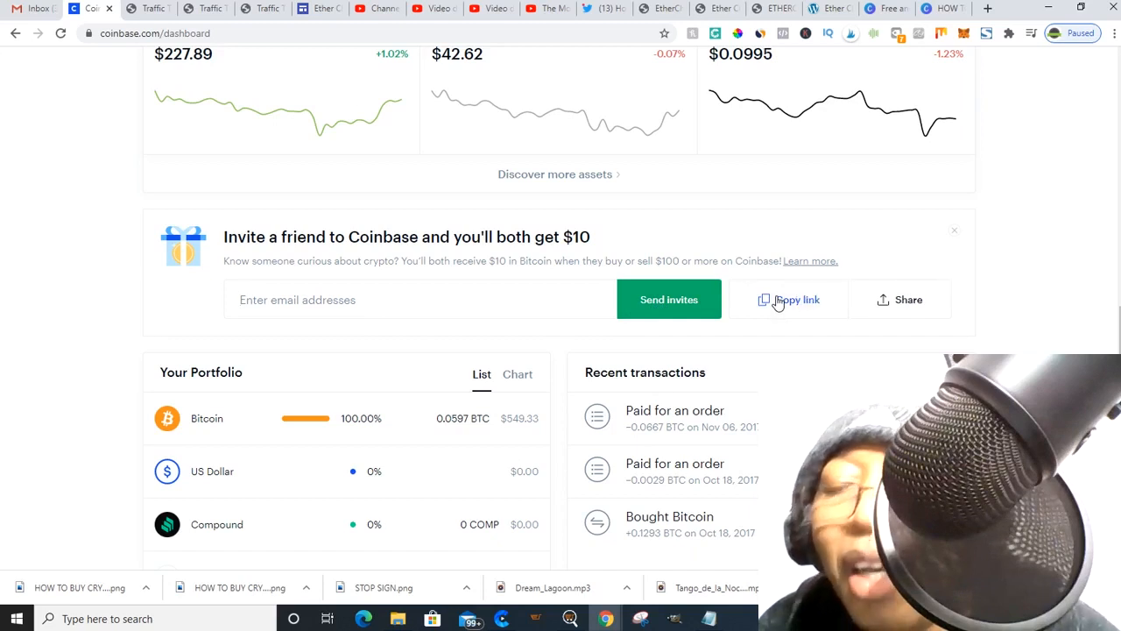
{"action": "mouse_move", "coordinate": [995, 229]}
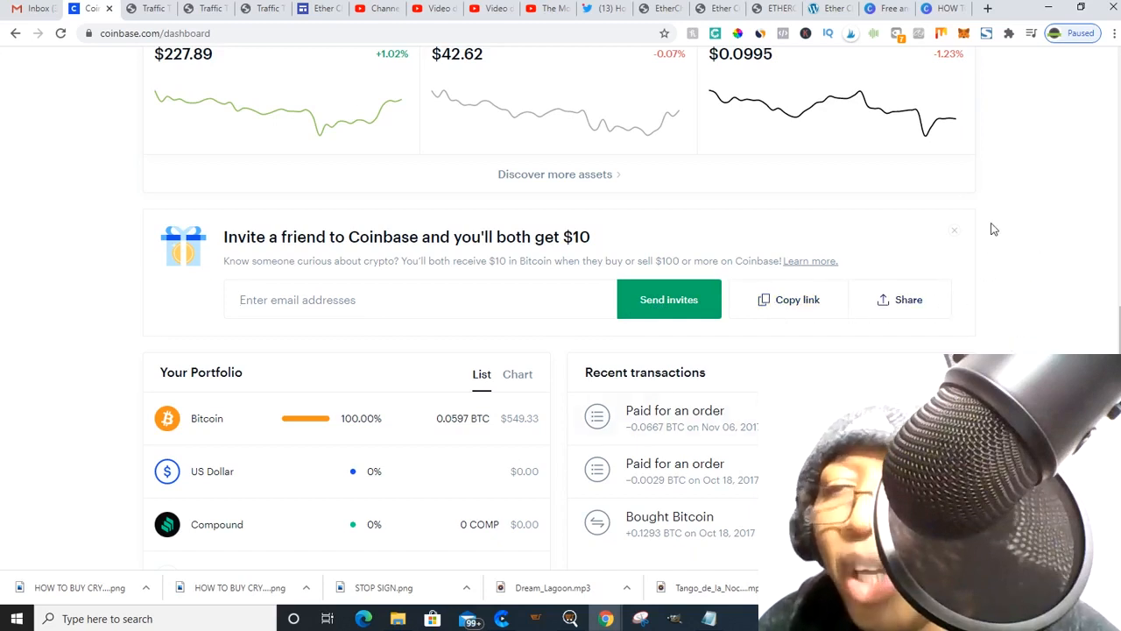
{"action": "mouse_move", "coordinate": [438, 211]}
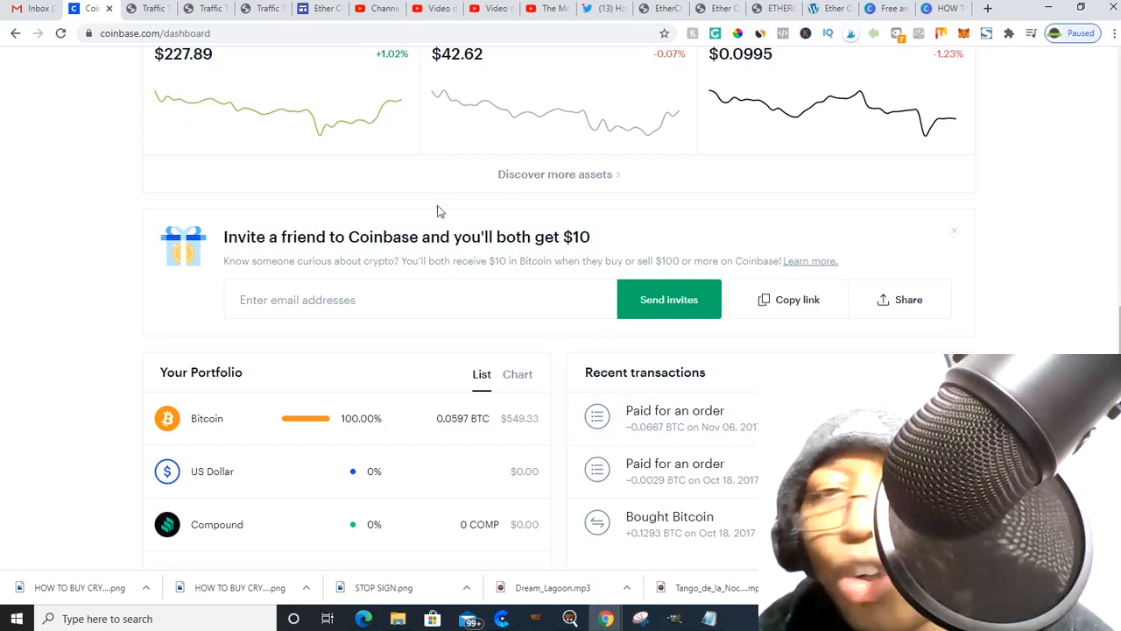
{"action": "mouse_move", "coordinate": [591, 423]}
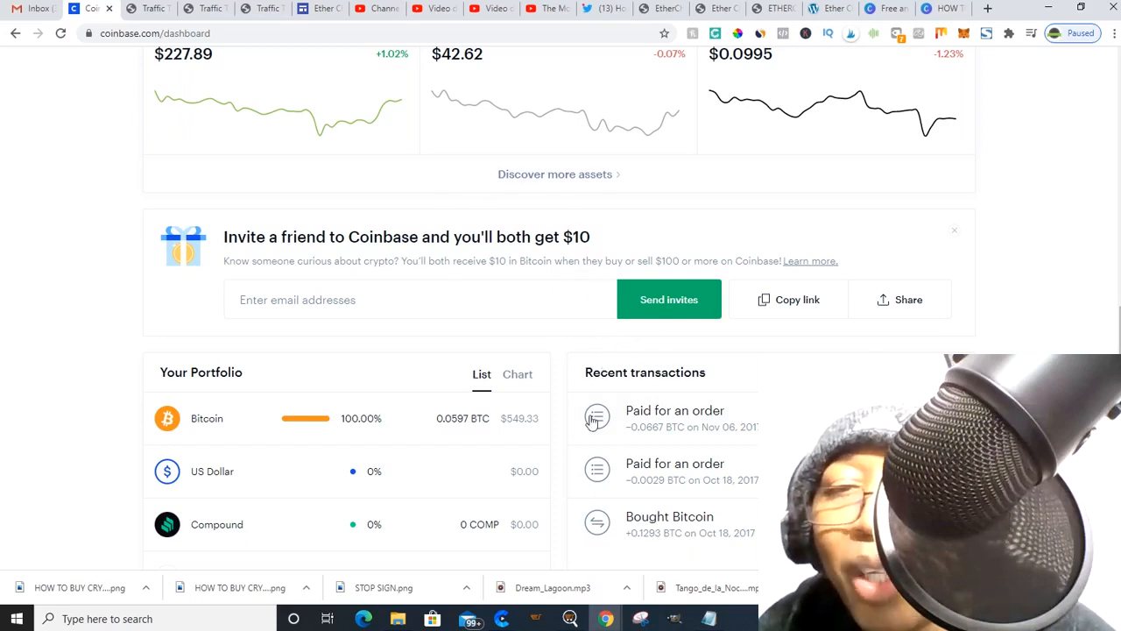
{"action": "mouse_move", "coordinate": [591, 263]}
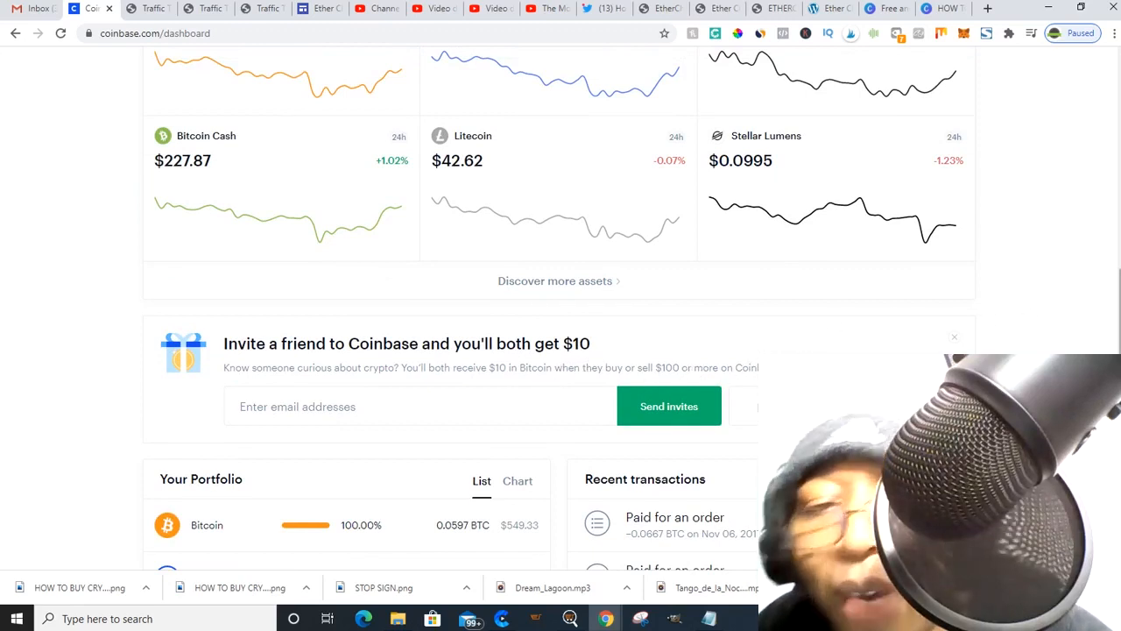
{"action": "scroll", "scroll_direction": "up", "scroll_amount": 3}
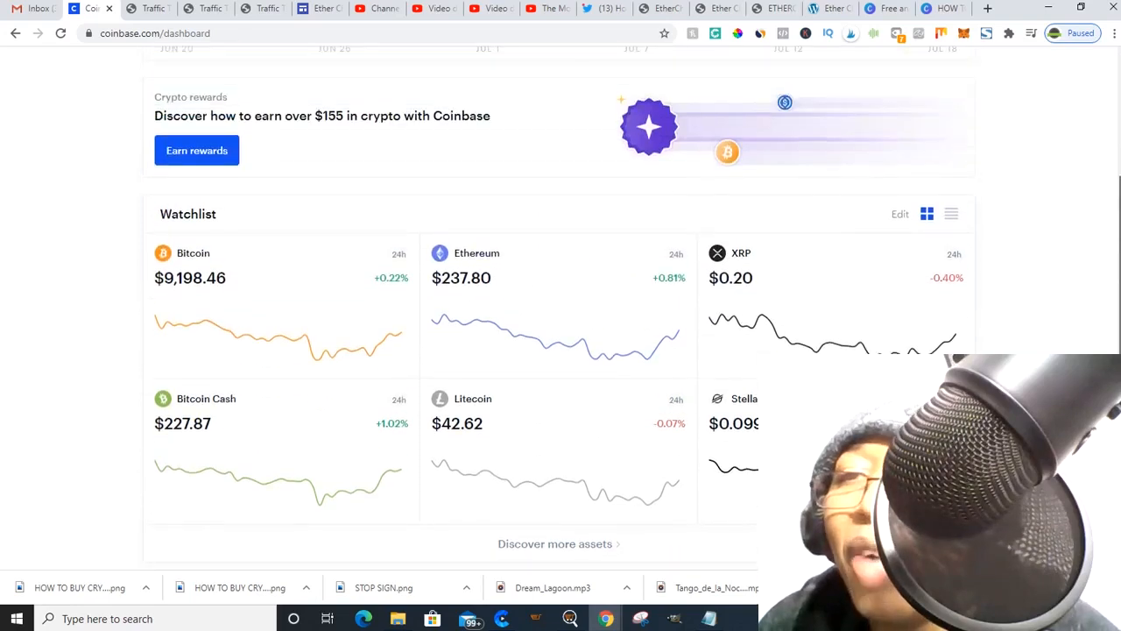
{"action": "scroll", "scroll_direction": "down", "scroll_amount": 3}
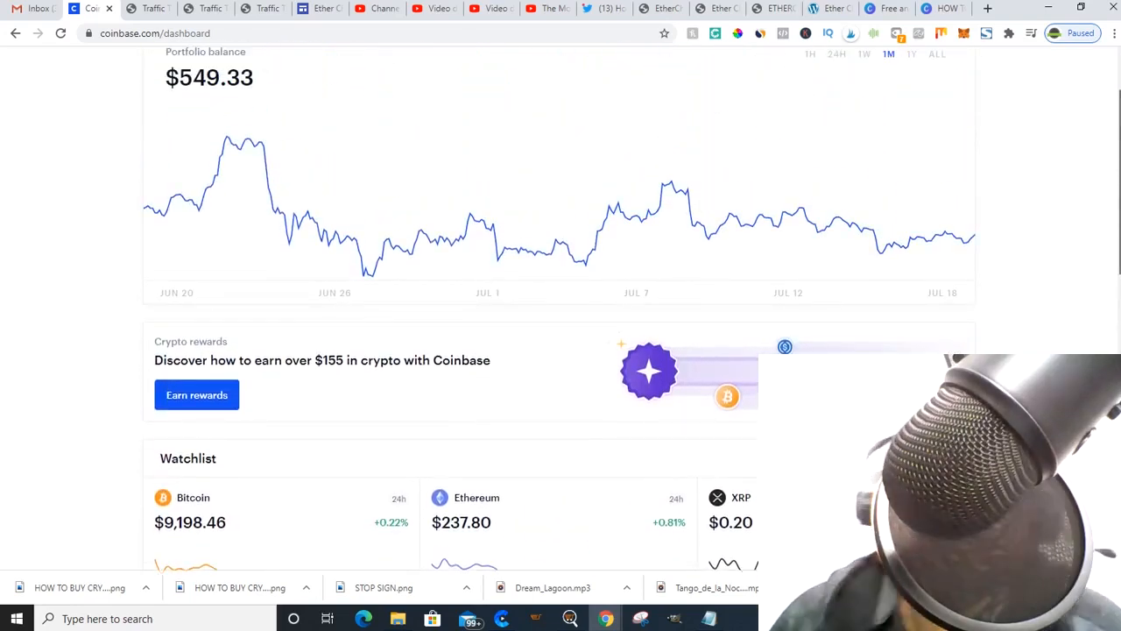
{"action": "scroll", "scroll_direction": "up", "scroll_amount": 3}
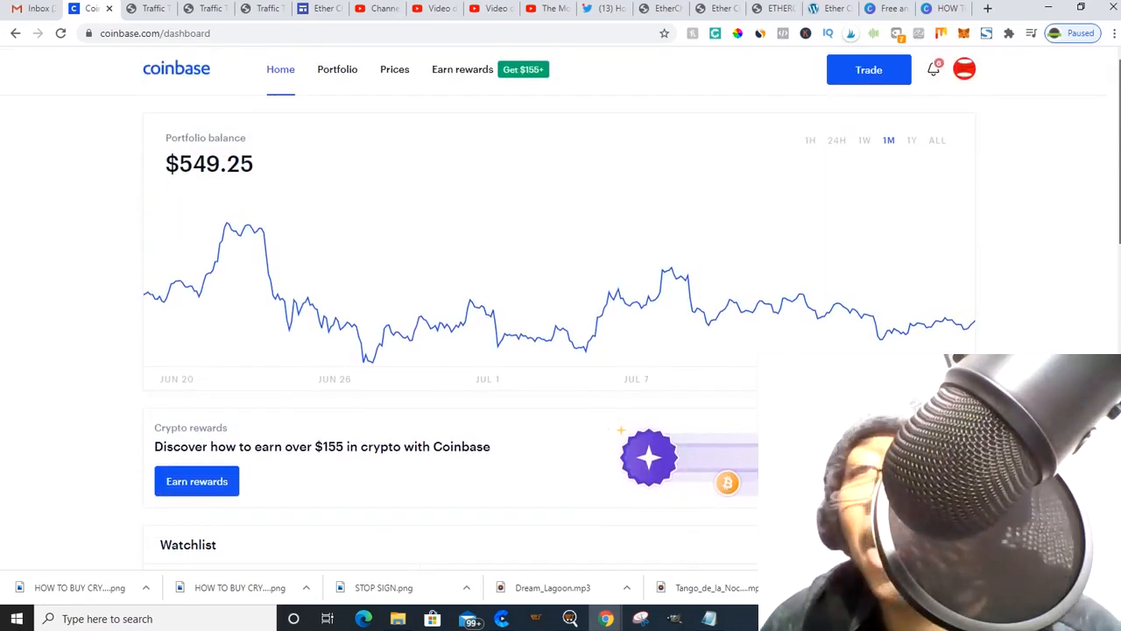